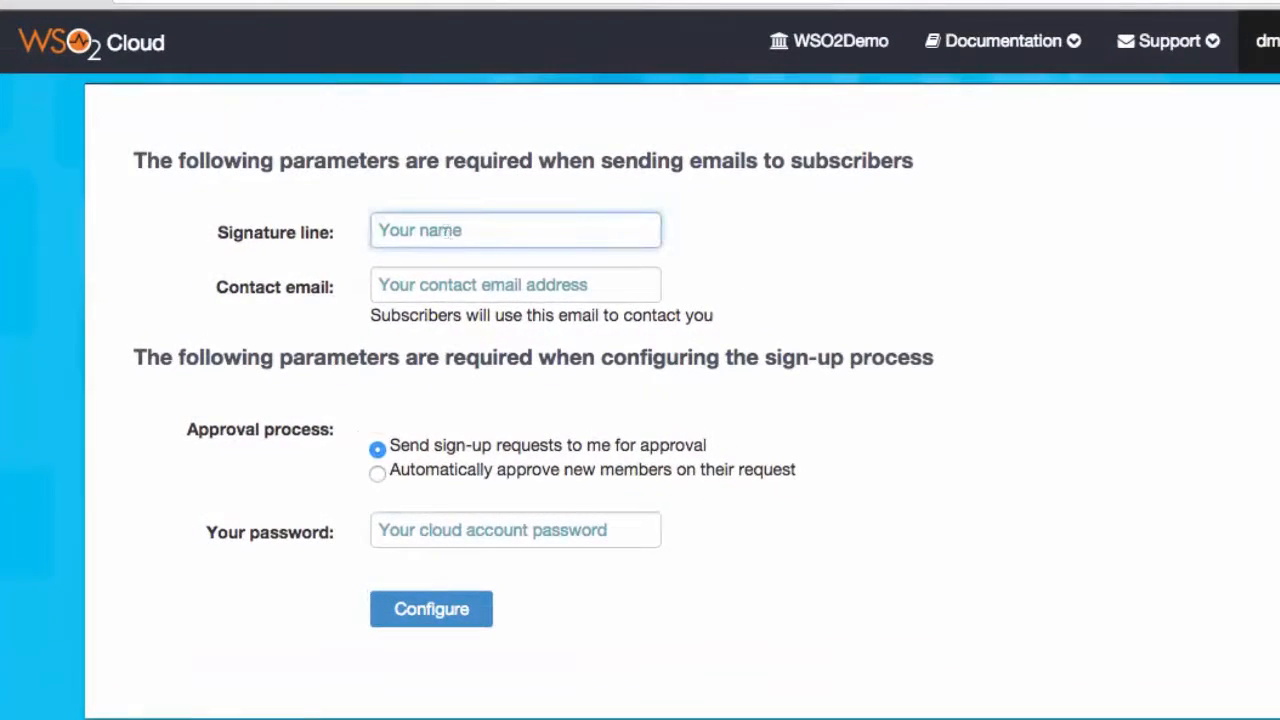
pyautogui.write('Demo Team')
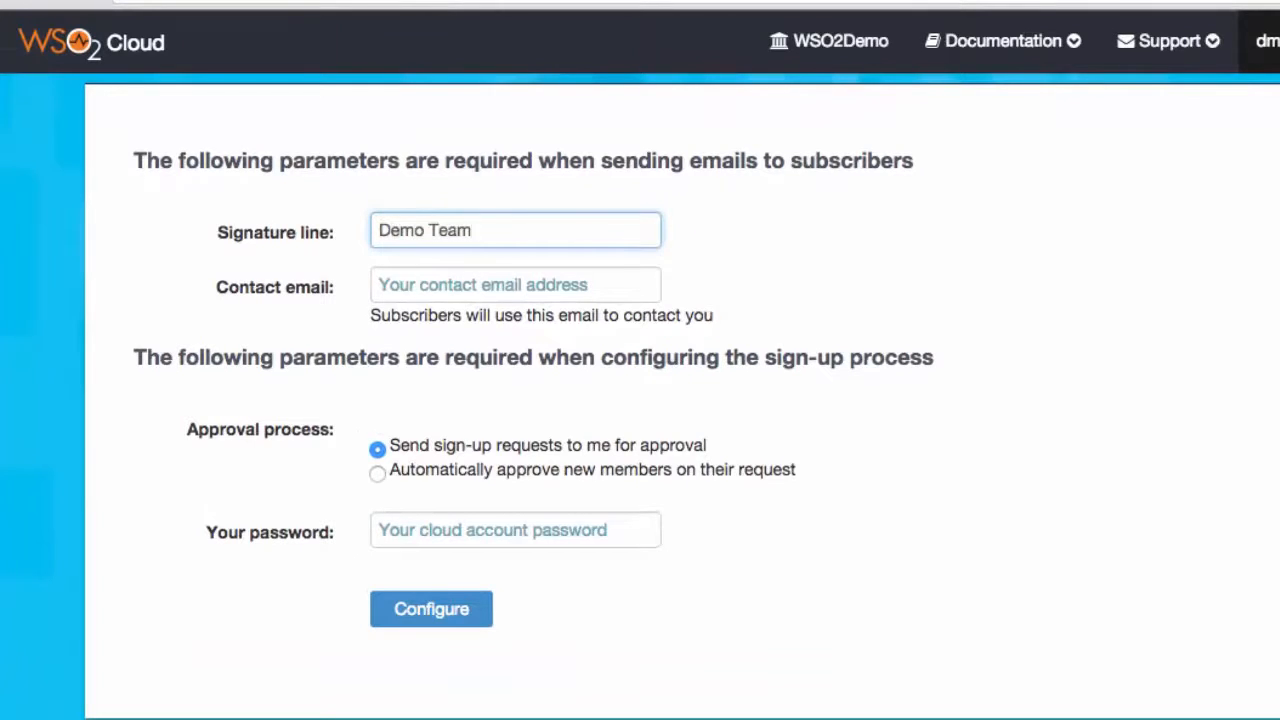
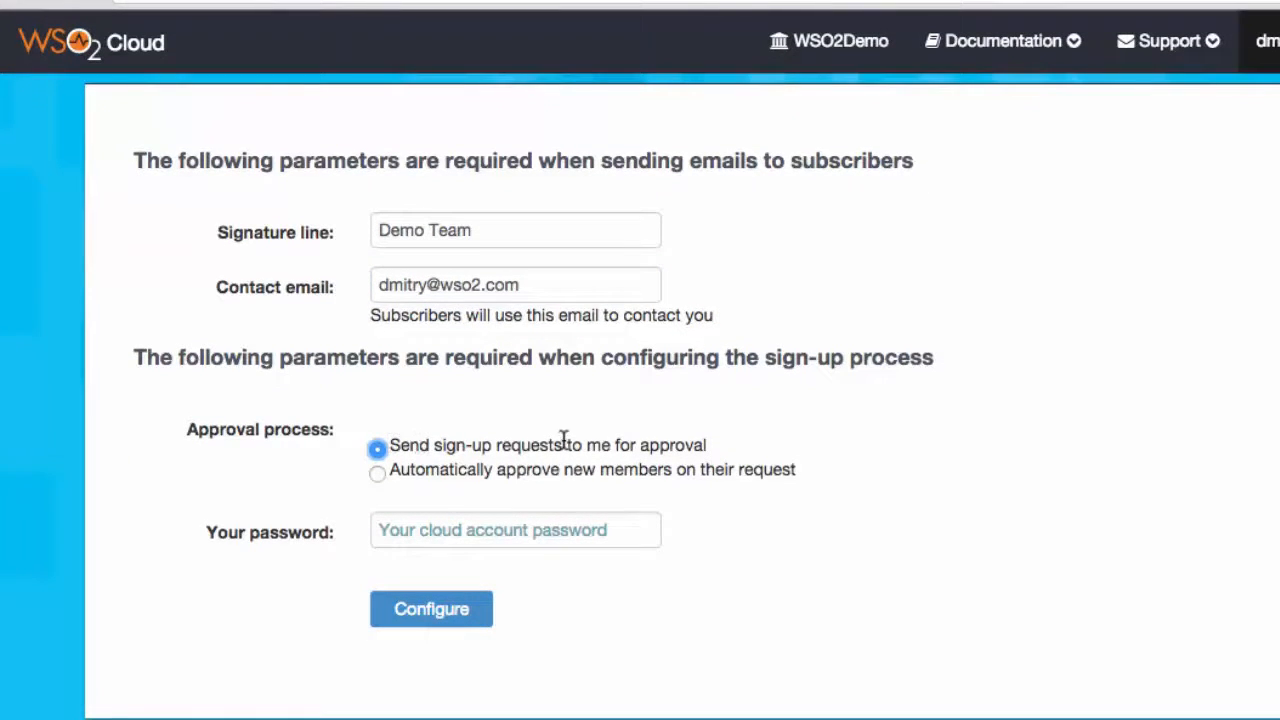
# Choose 'Send sign-up requests to me for approval' and configure the self-signup settings
pyautogui.click(376, 474)
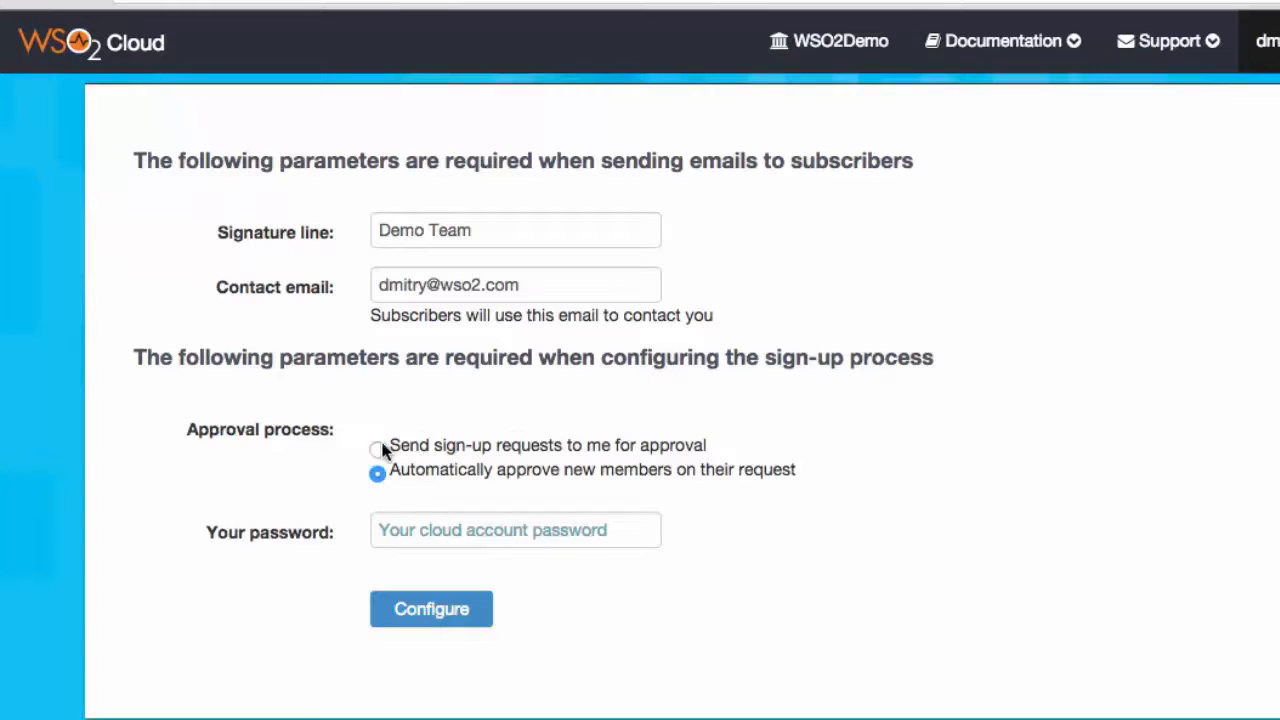
pyautogui.click(376, 444)
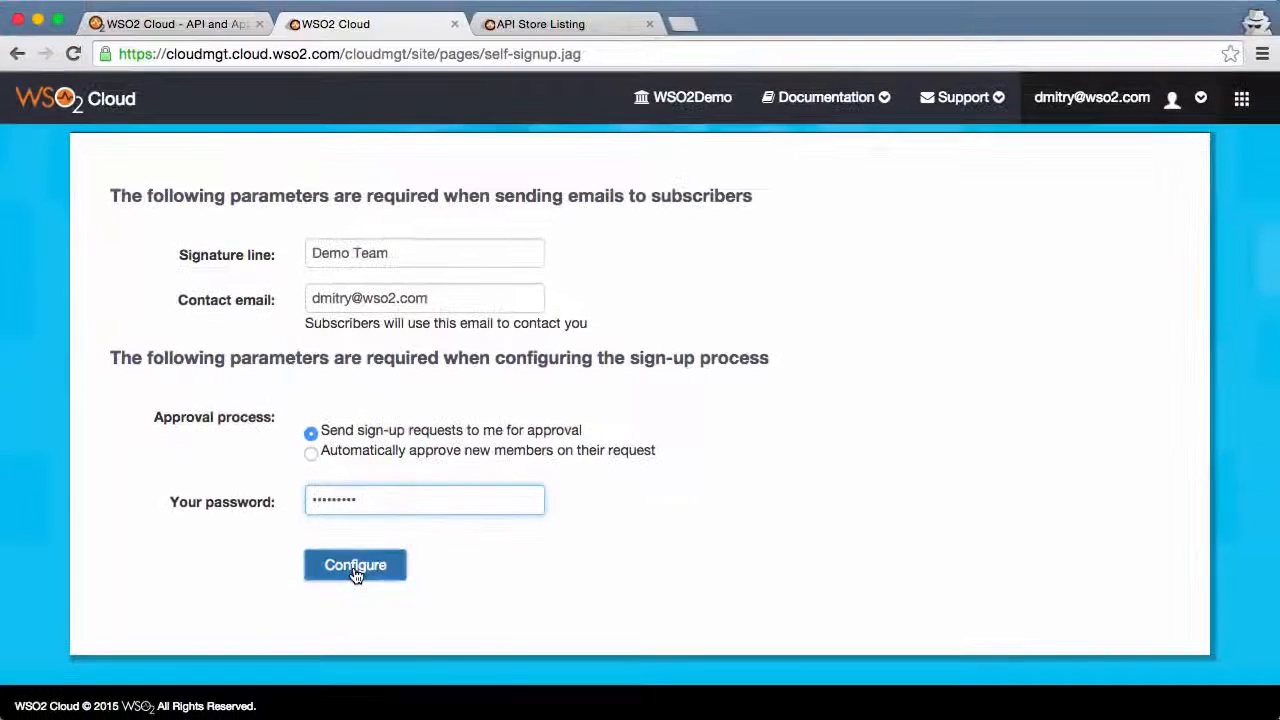
pyautogui.click(356, 564)
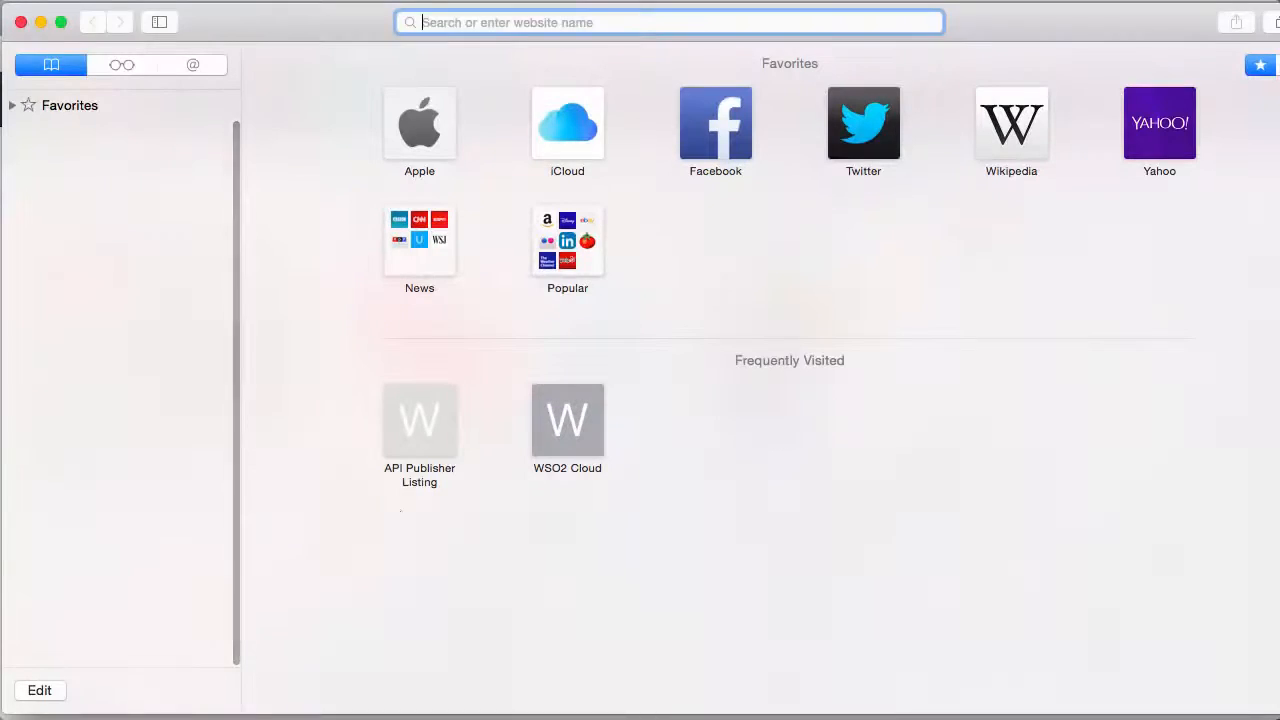
# Go to the wso2demo tenant store and fill the sign-up form with the temporary email address
pyautogui.write('https://api.cloud.wso2.com/store/?tenant=wso2demo')
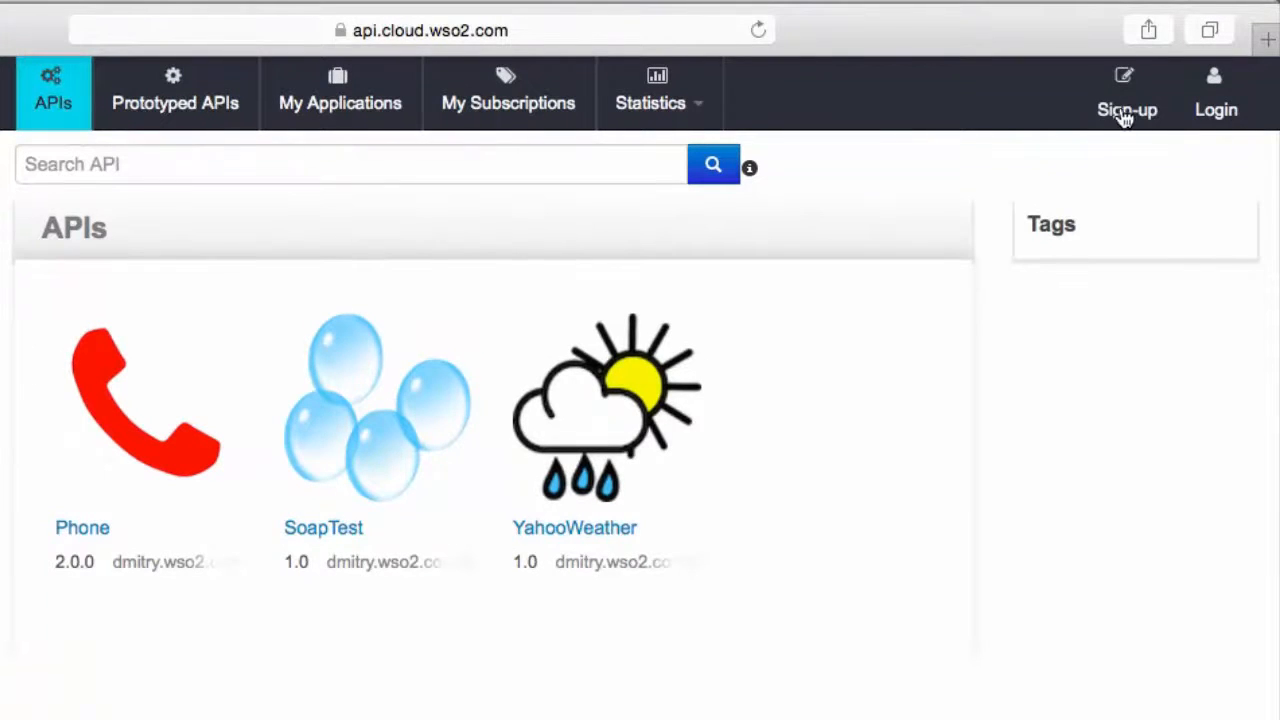
pyautogui.click(1128, 104)
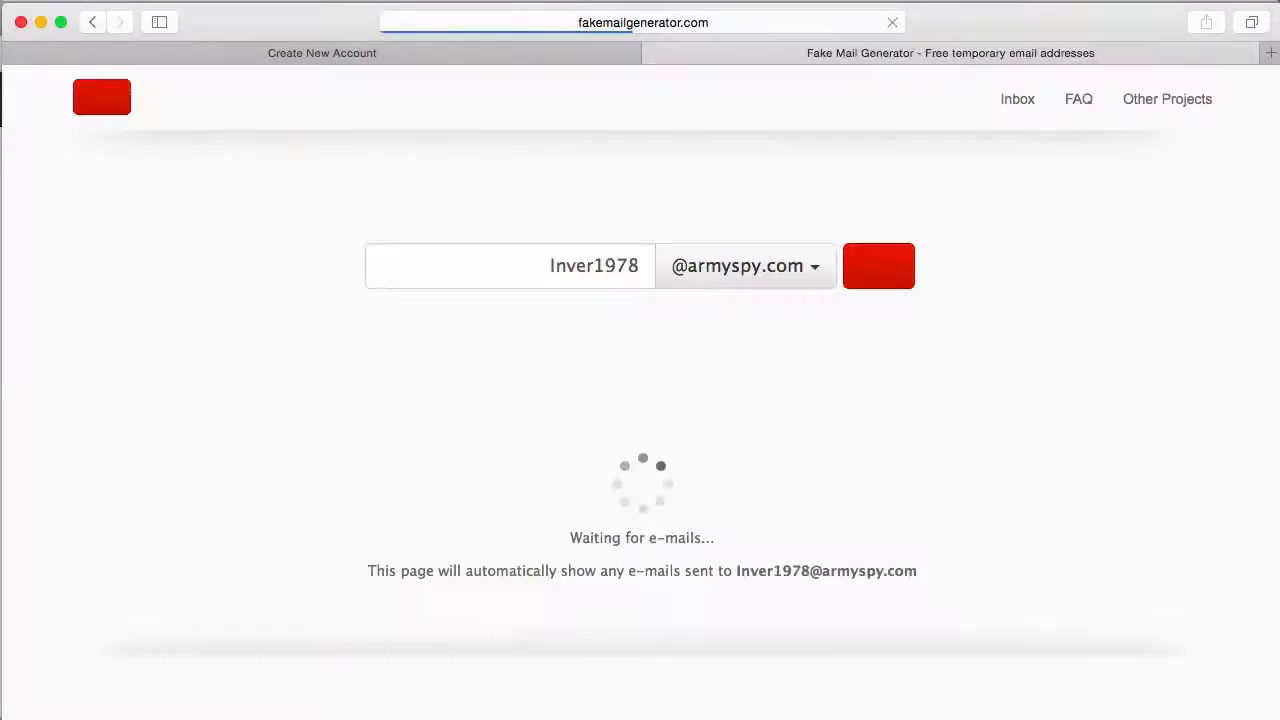
pyautogui.click(878, 266)
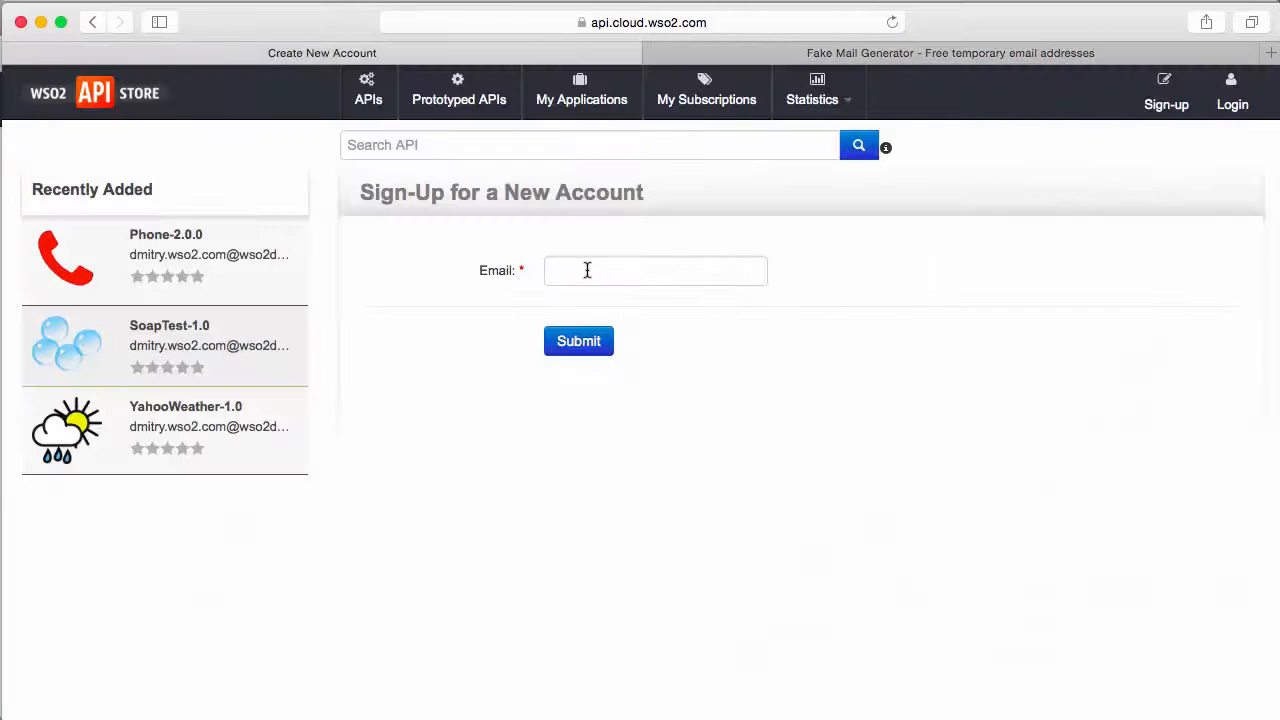
pyautogui.click(578, 368)
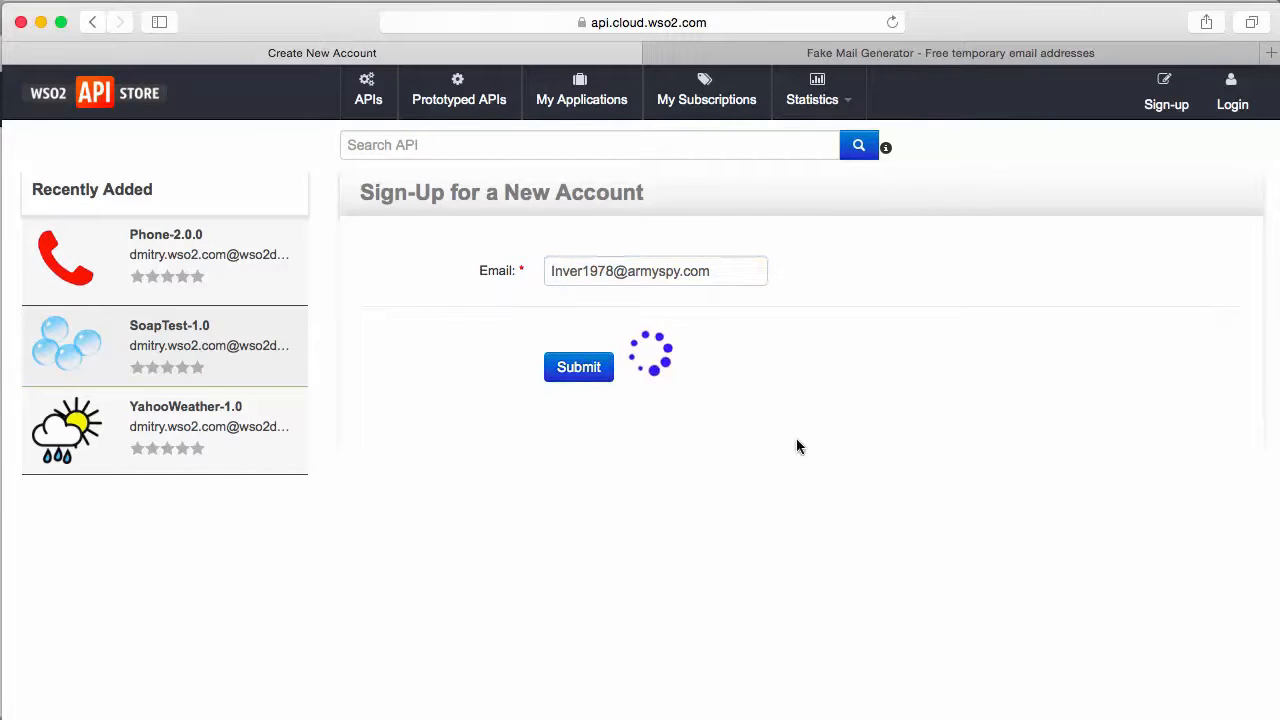
# Open the 'Sign-up request approval status of API Store' email in the temporary inbox
pyautogui.click(578, 368)
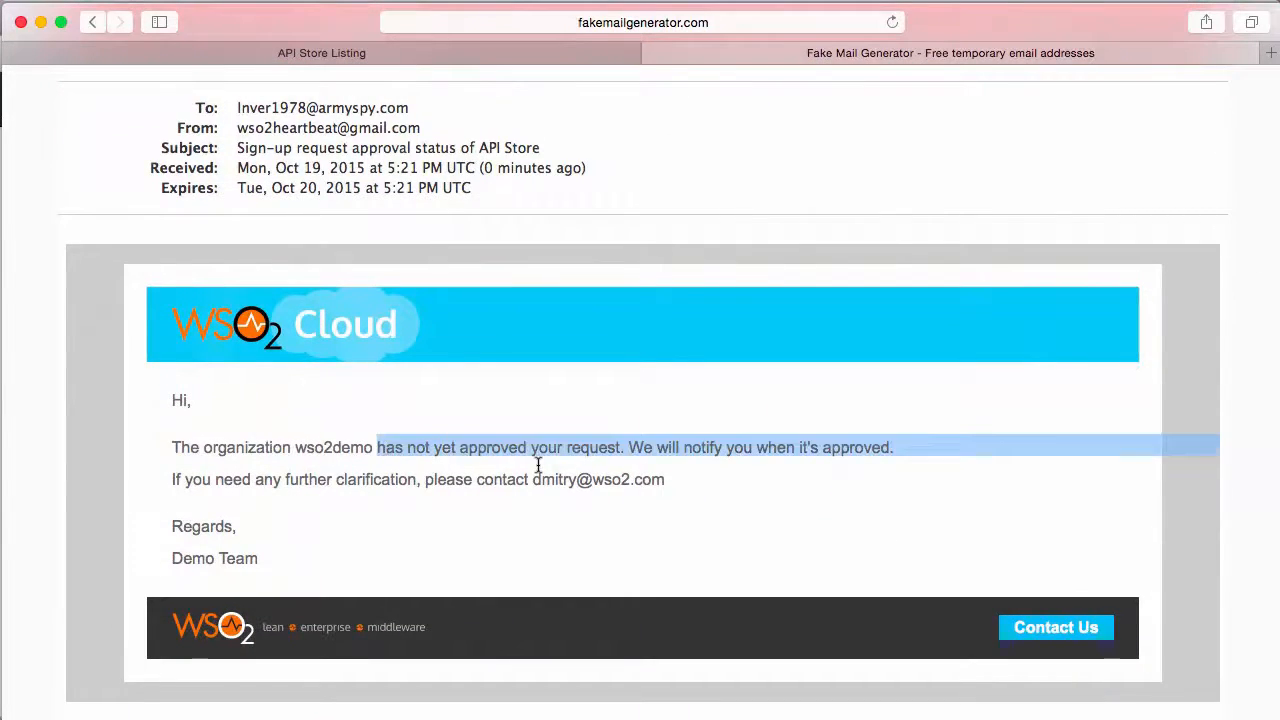
pyautogui.click(692, 482)
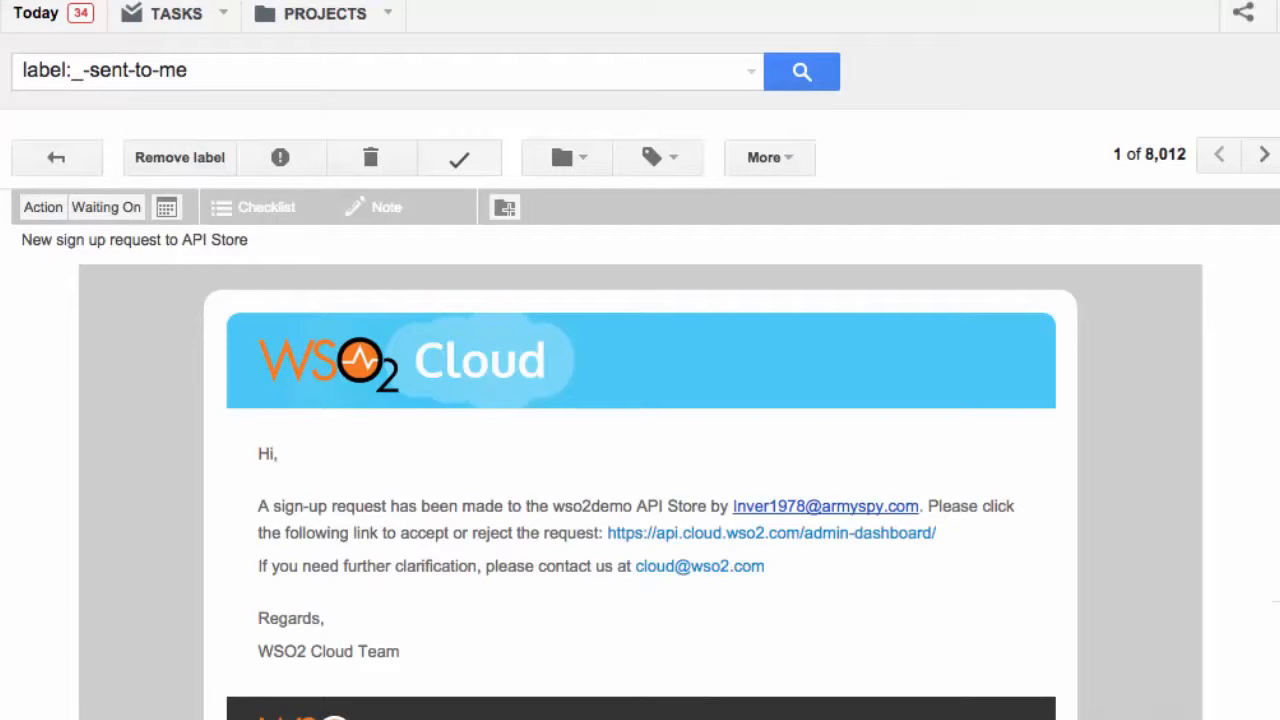
pyautogui.moveTo(1224, 414)
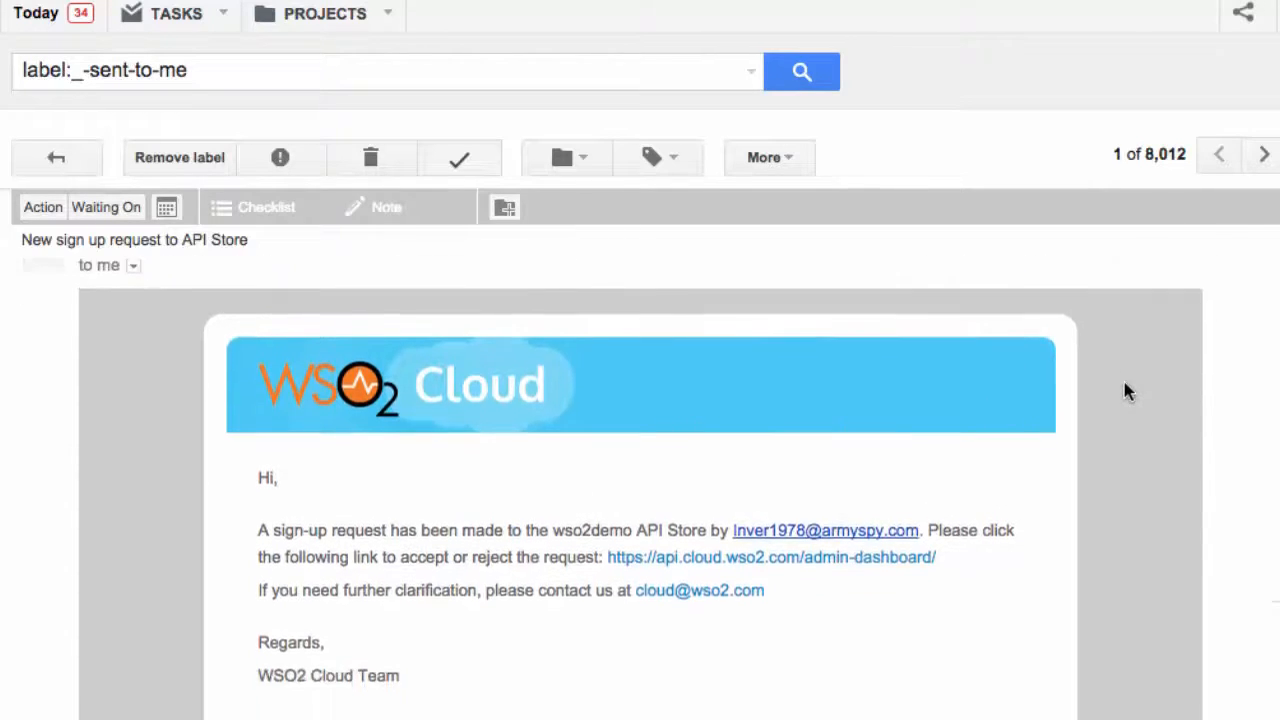
# Start the sign-up approval task from the admin dashboard and complete it with Approve
pyautogui.scroll(-3)
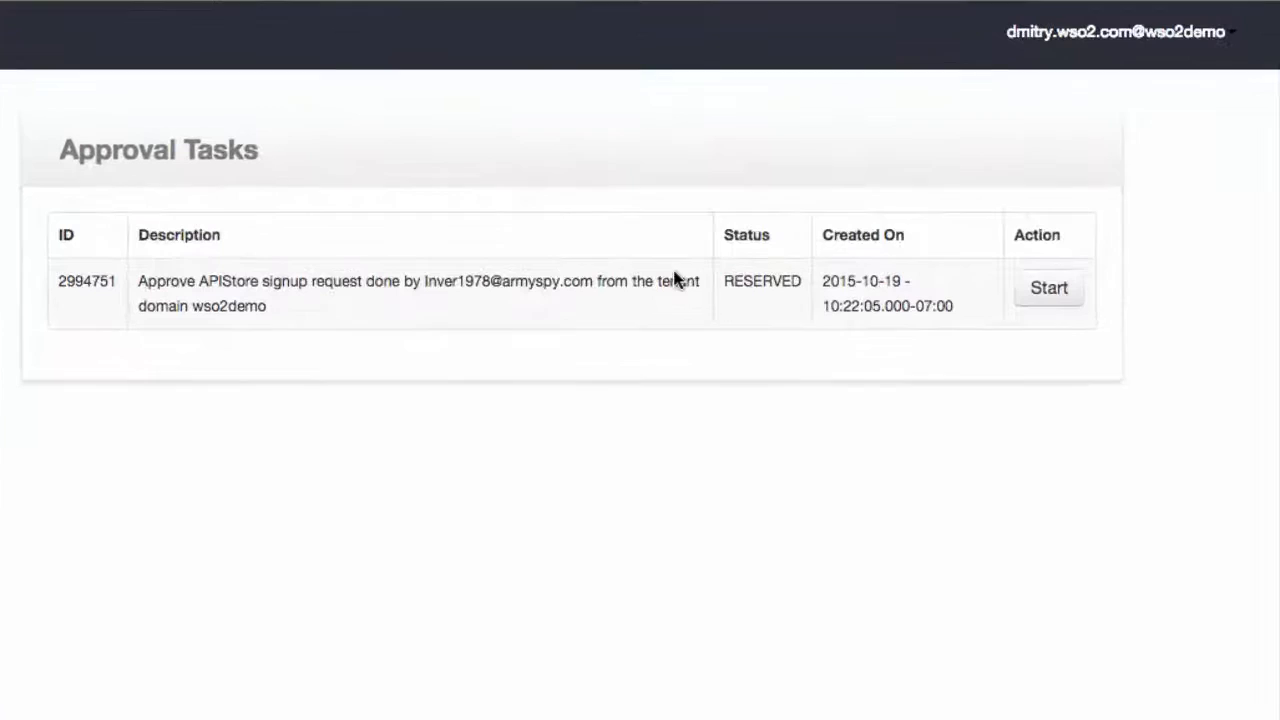
pyautogui.click(1048, 288)
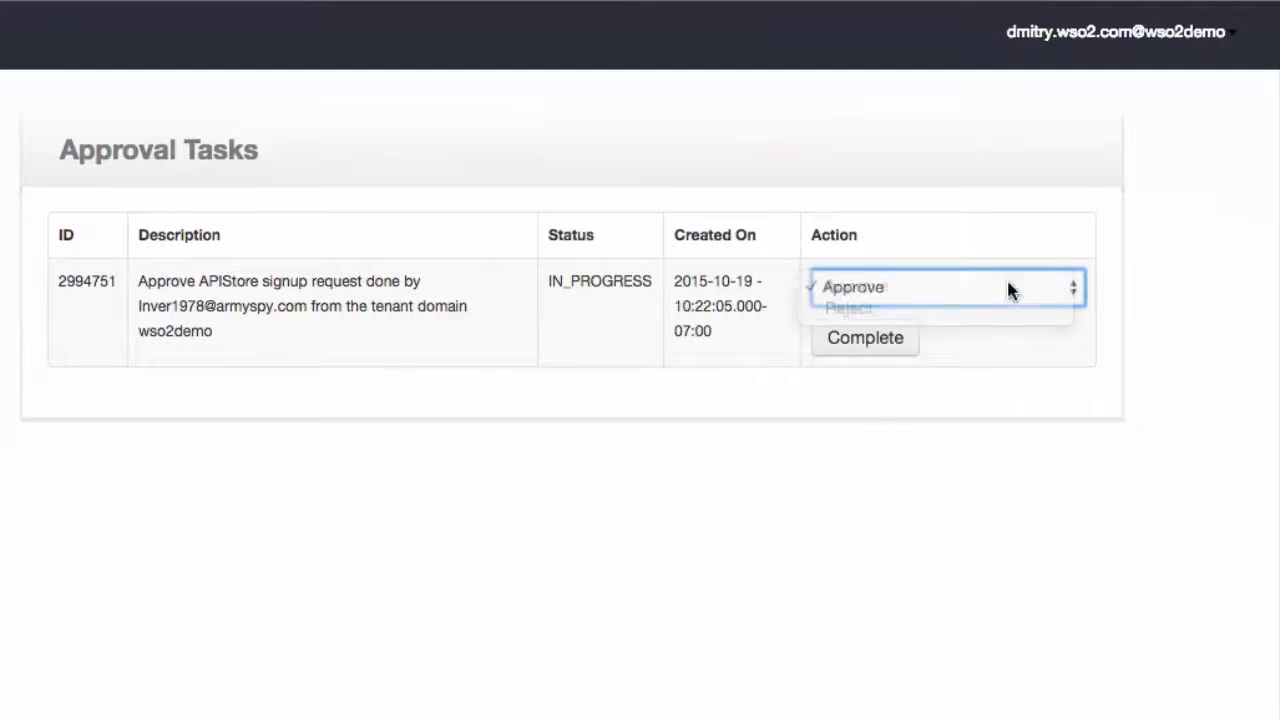
pyautogui.click(864, 336)
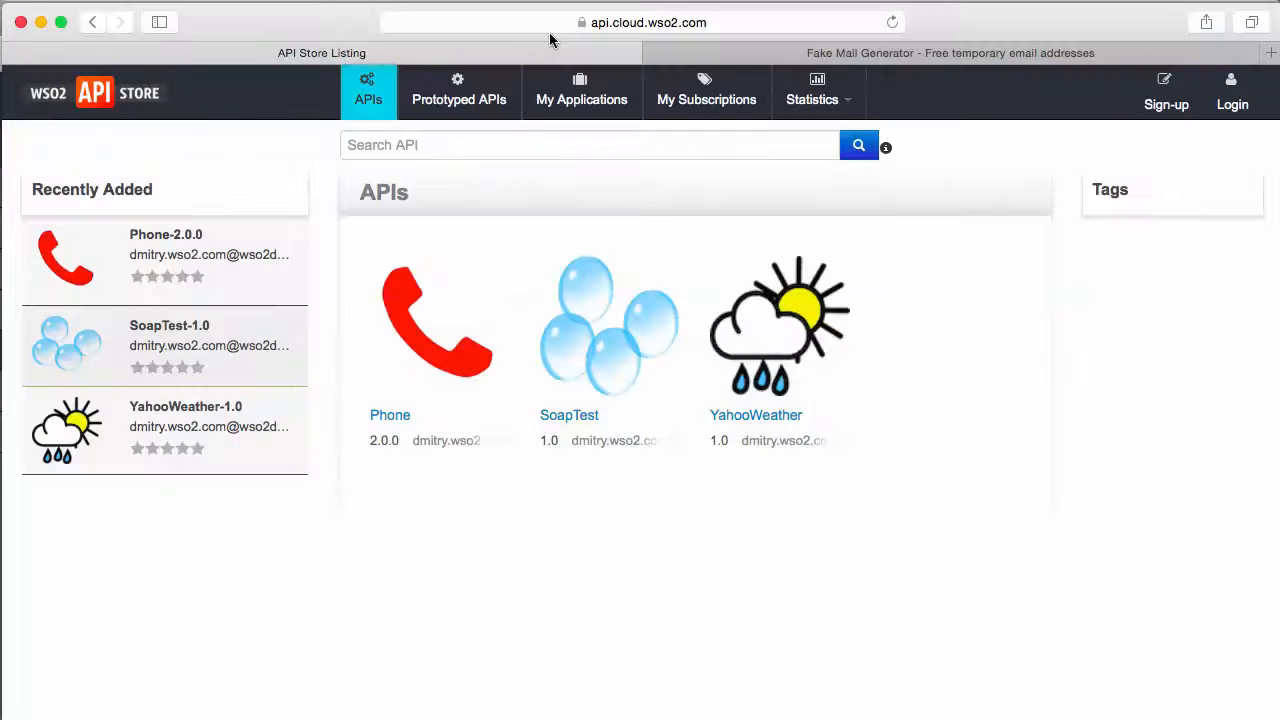
# Open the 'User sign-up request to API Store accepted' email in the temporary inbox
pyautogui.click(950, 52)
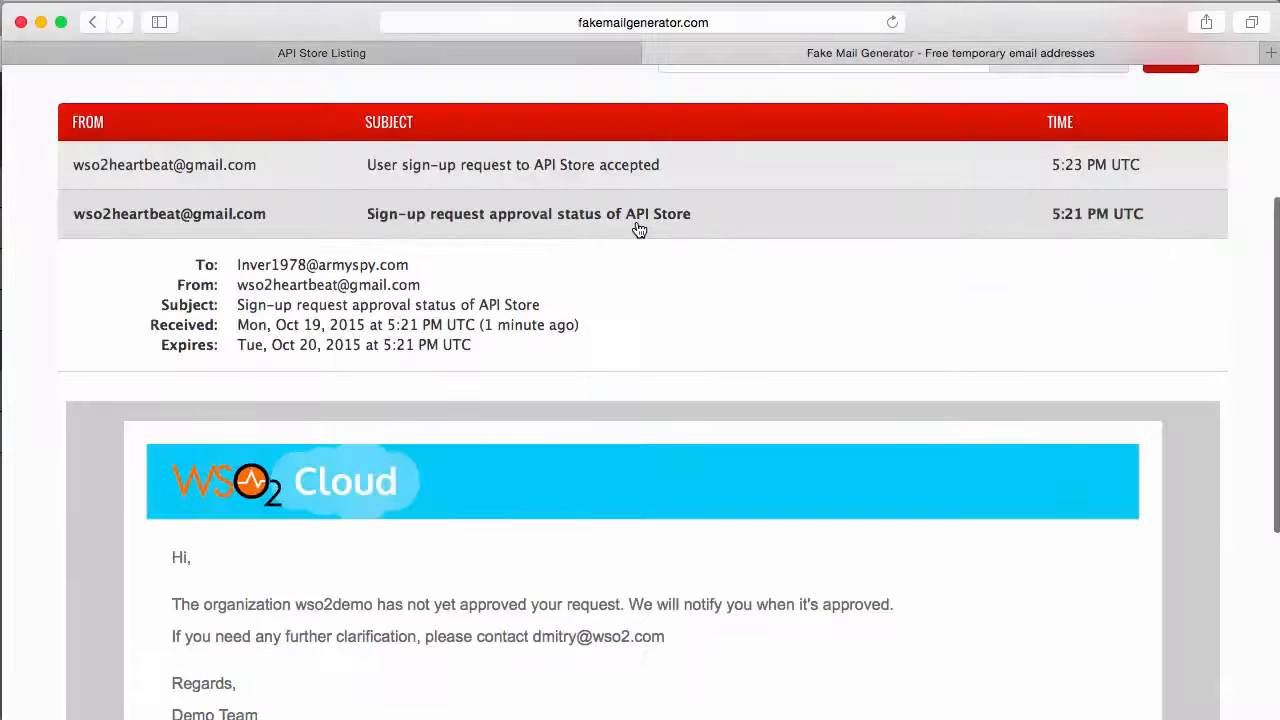
pyautogui.click(512, 164)
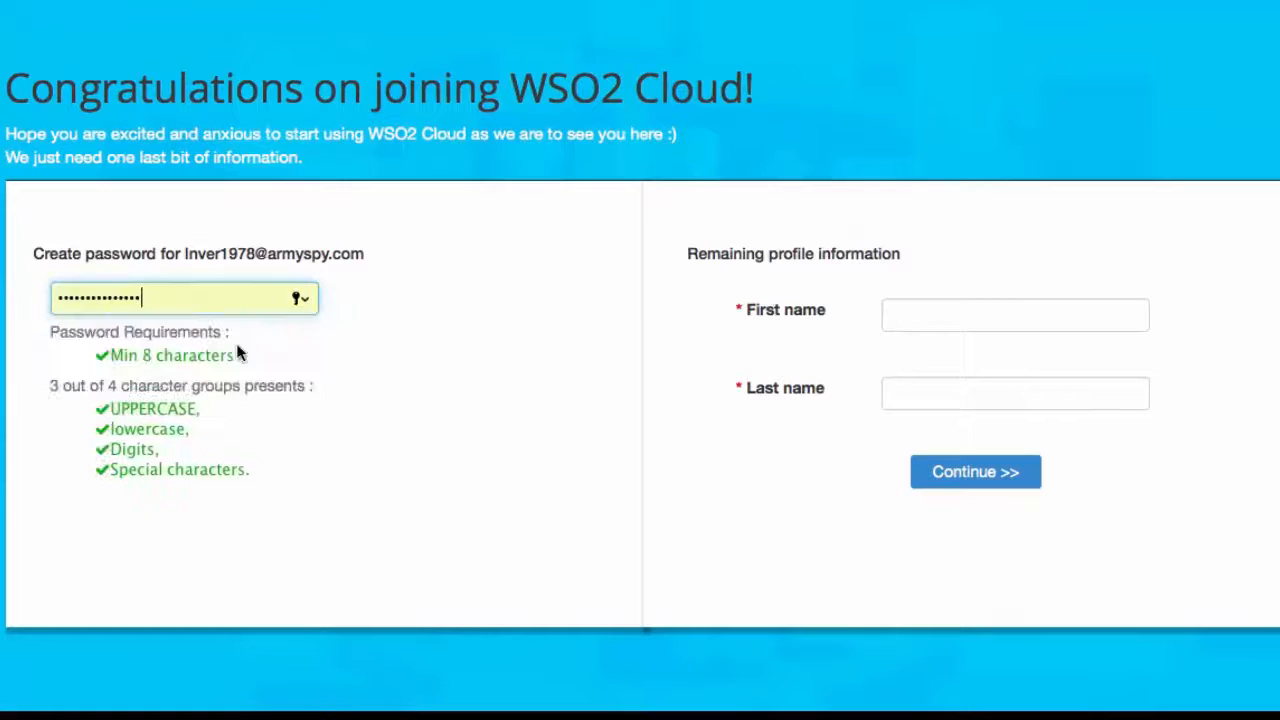
# Complete the joining profile with first name 'Tes' and last name, then sign in as the new subscriber
pyautogui.write('Tes')
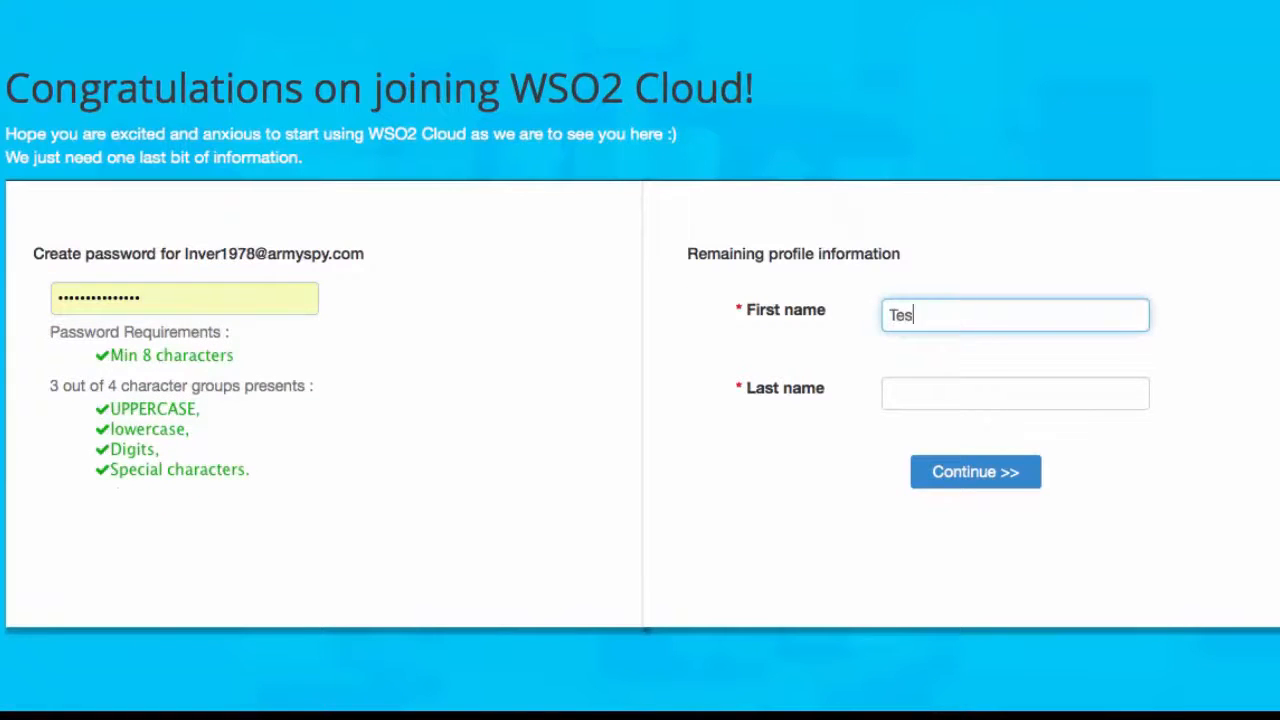
pyautogui.click(976, 472)
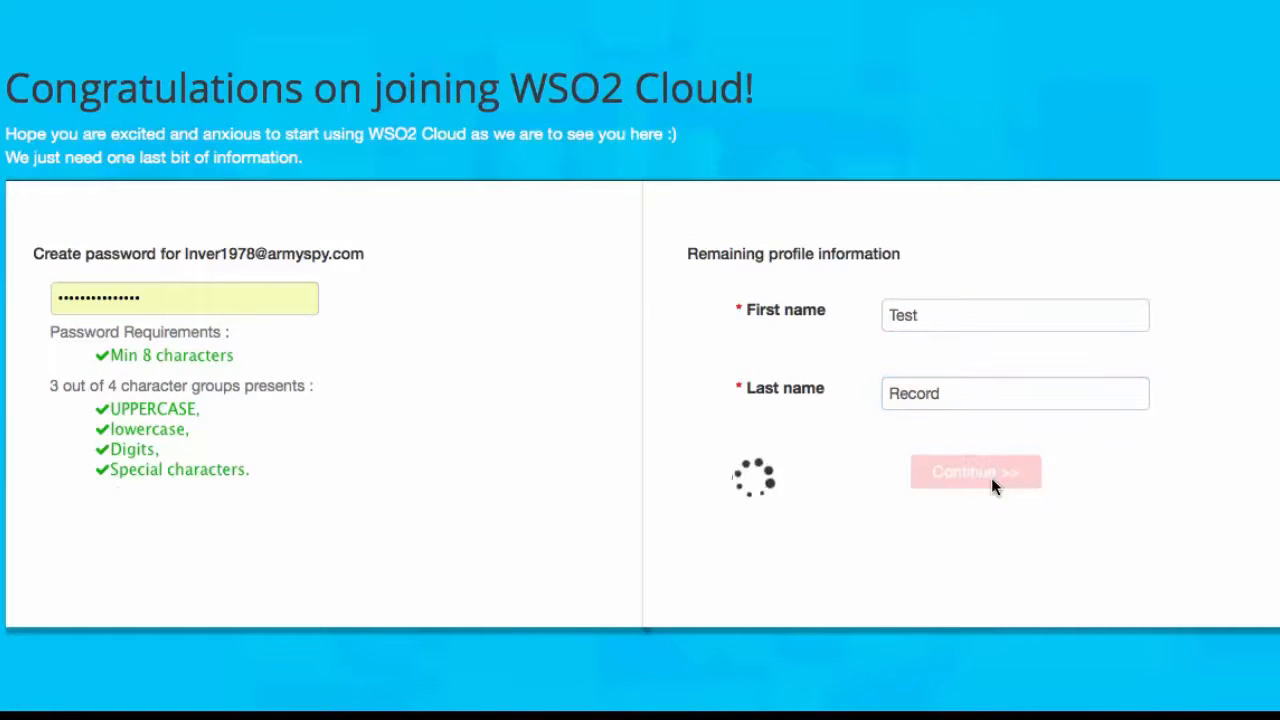
pyautogui.click(976, 472)
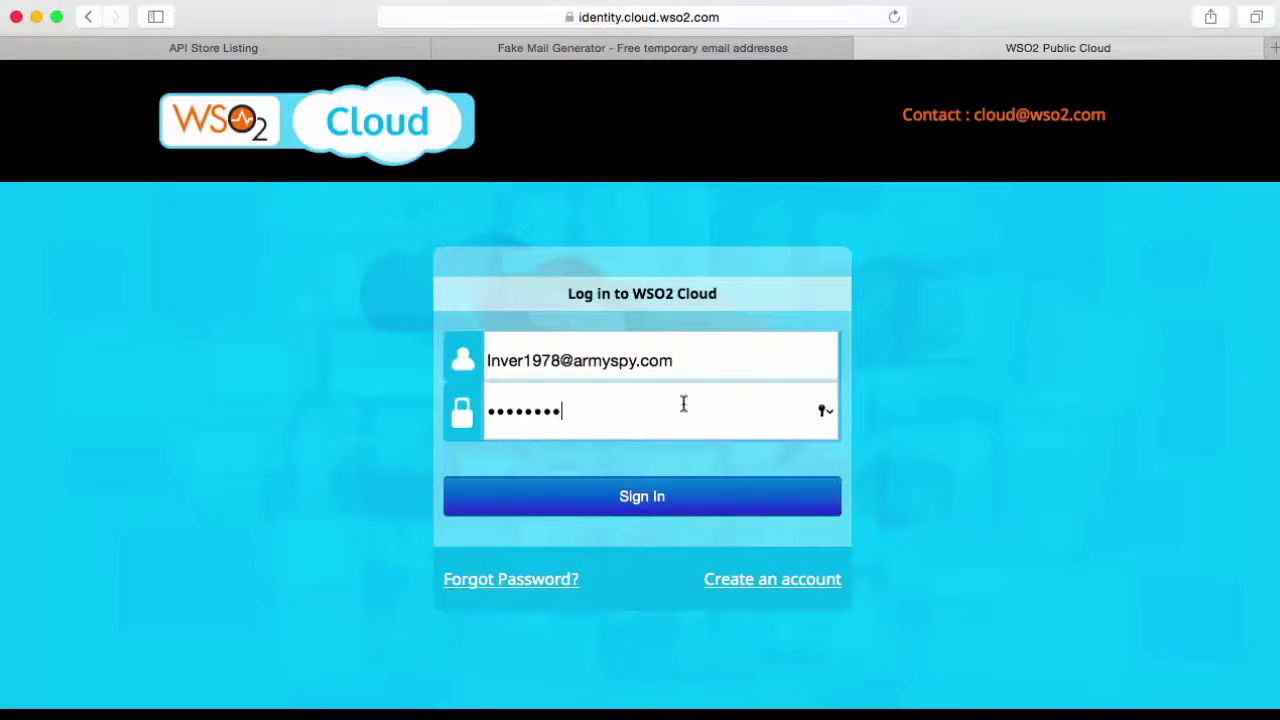
pyautogui.click(642, 496)
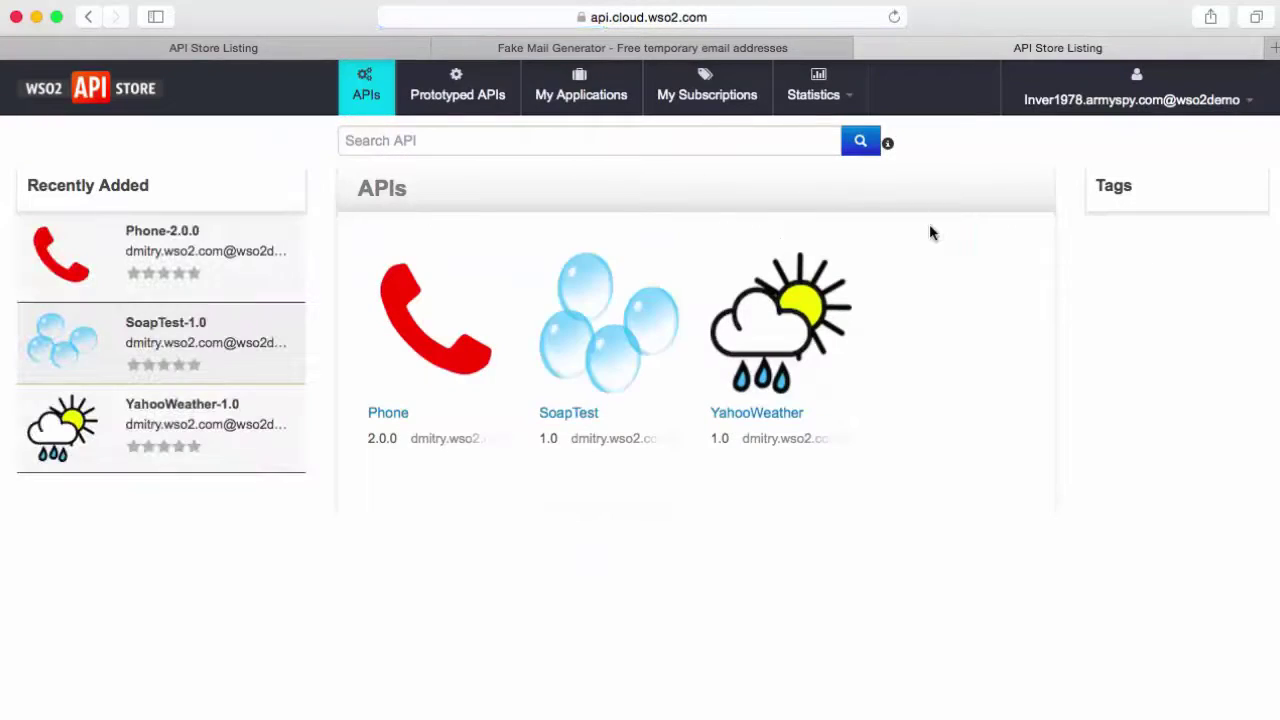